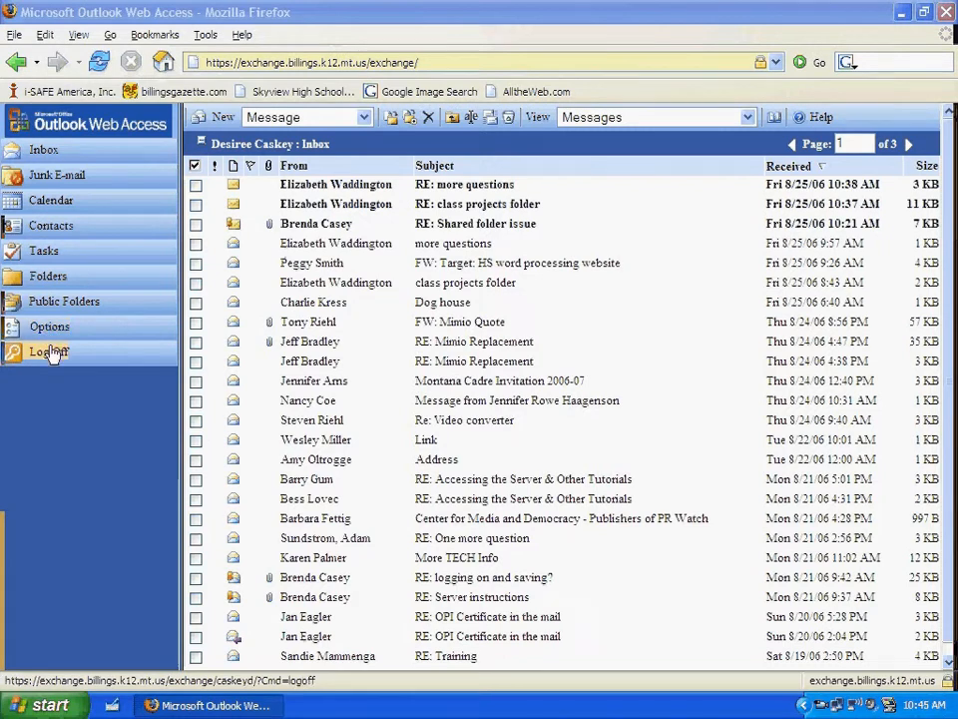
{"action": "mouse_move", "coordinate": [48, 351]}
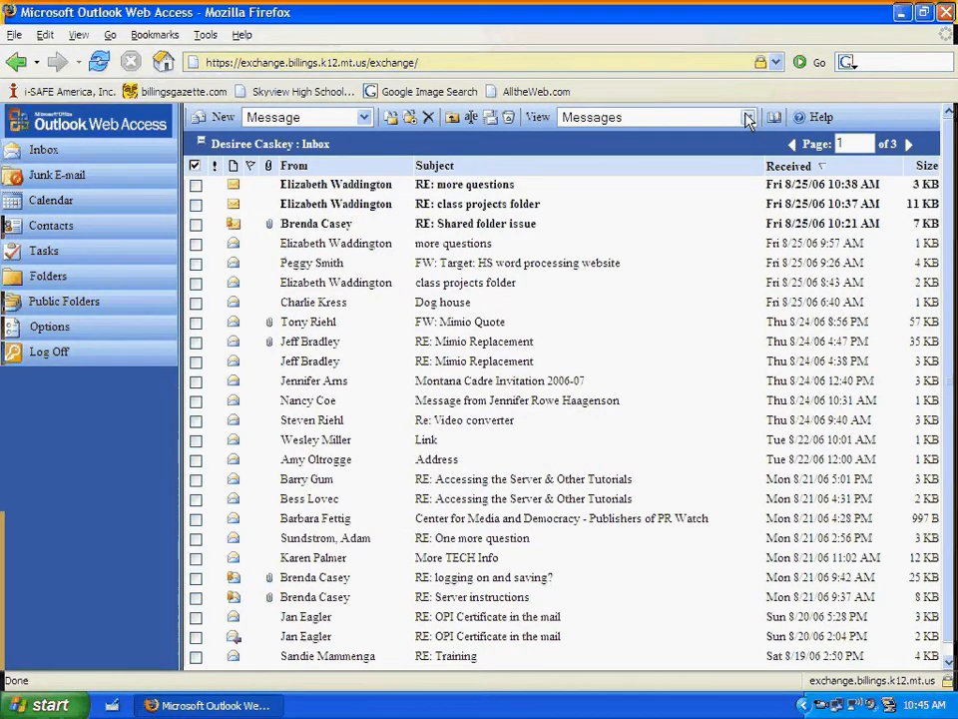
Delete the 'more questions' message (Friday 8/25/06, 9:57 AM) using the toolbar X button.
{"action": "left_click", "coordinate": [747, 115]}
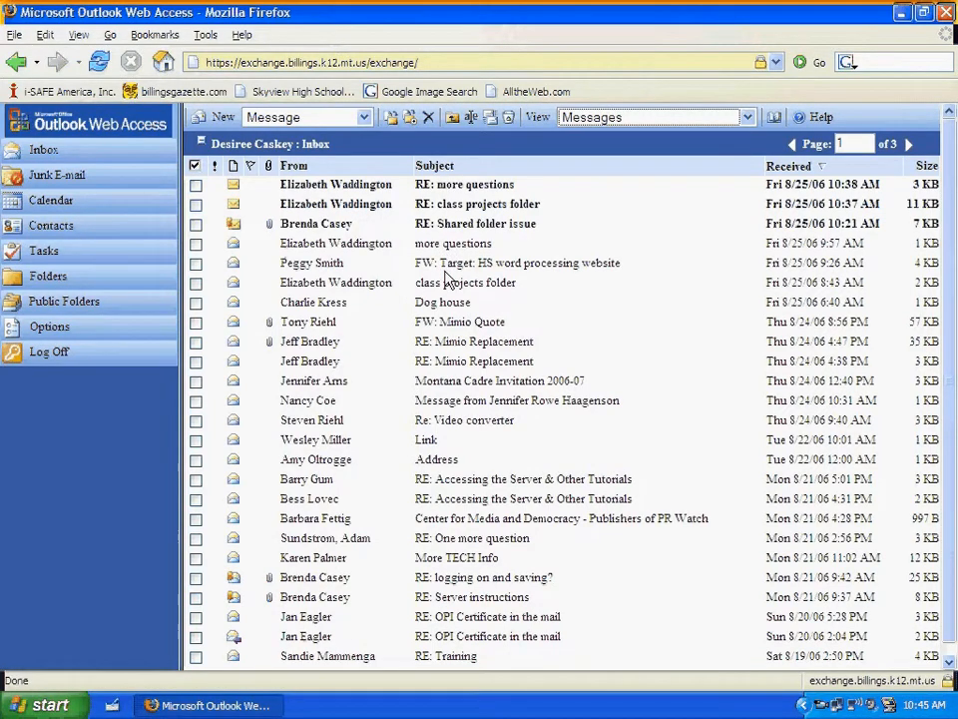
{"action": "mouse_move", "coordinate": [842, 159]}
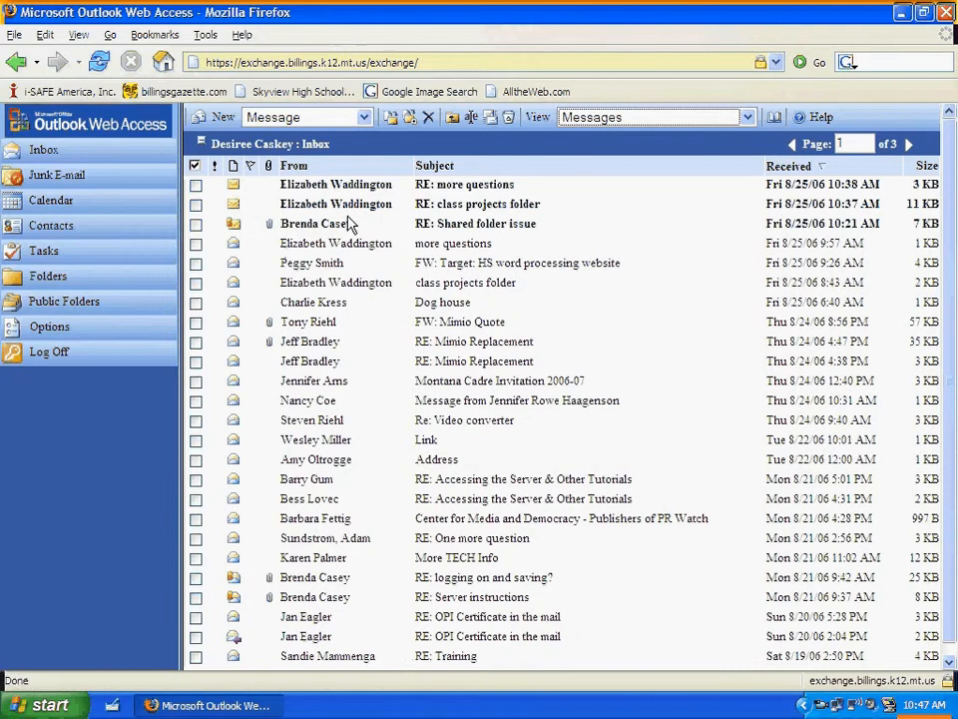
{"action": "mouse_move", "coordinate": [619, 194]}
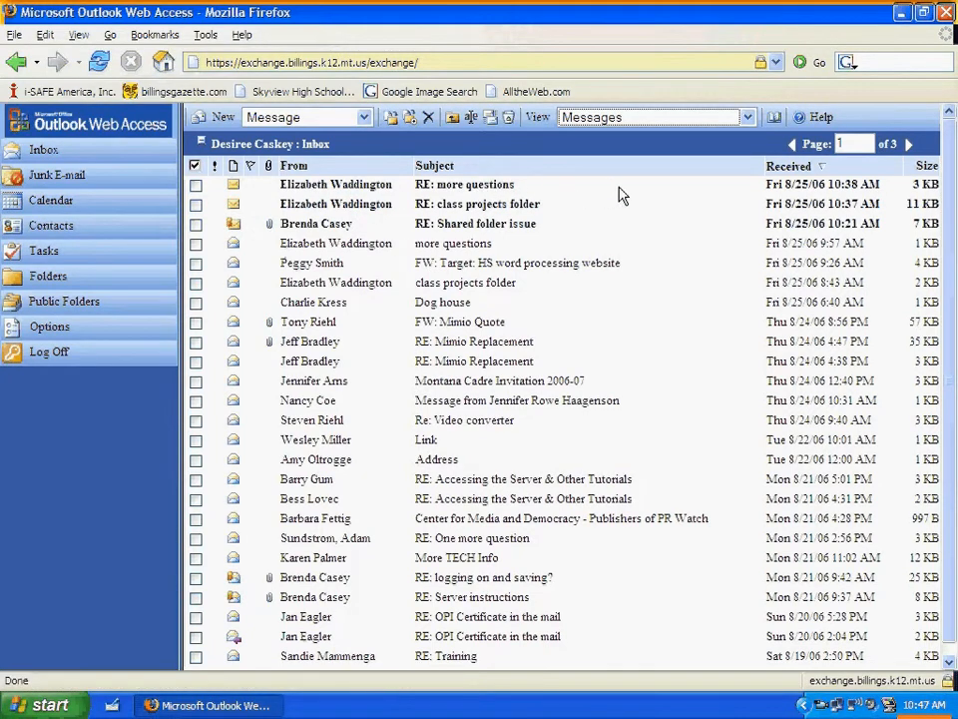
{"action": "mouse_move", "coordinate": [611, 200]}
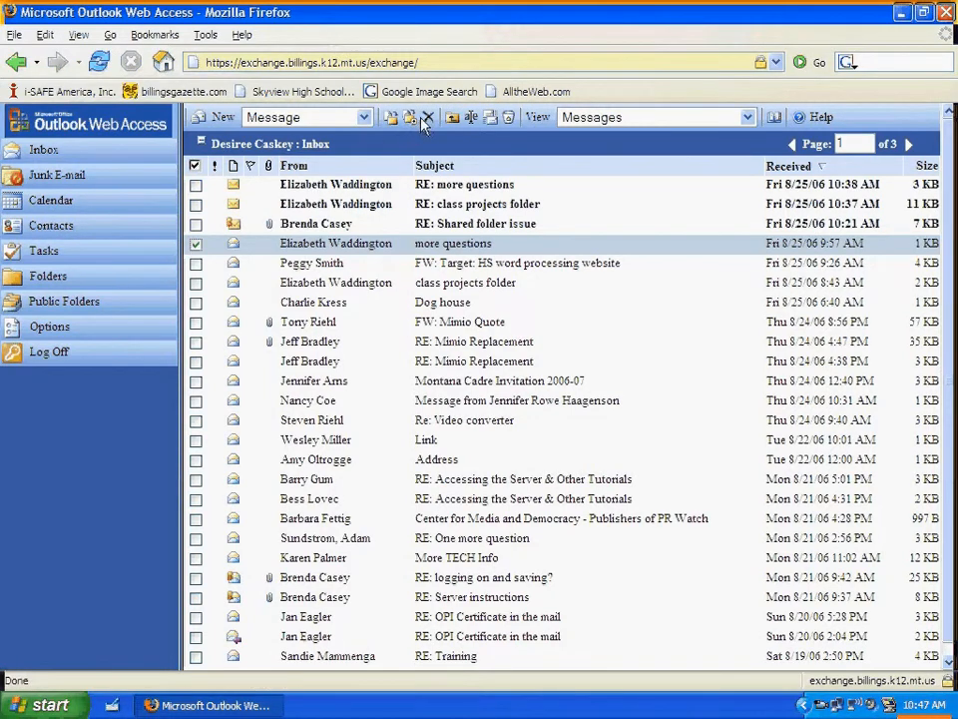
{"action": "mouse_move", "coordinate": [429, 118]}
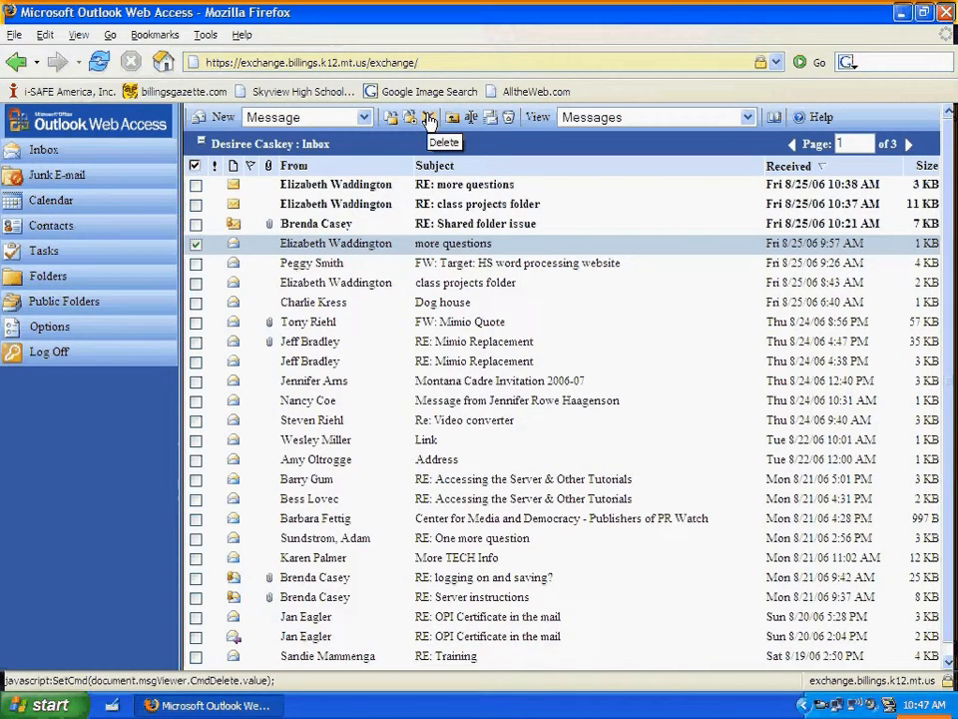
{"action": "left_click", "coordinate": [427, 116]}
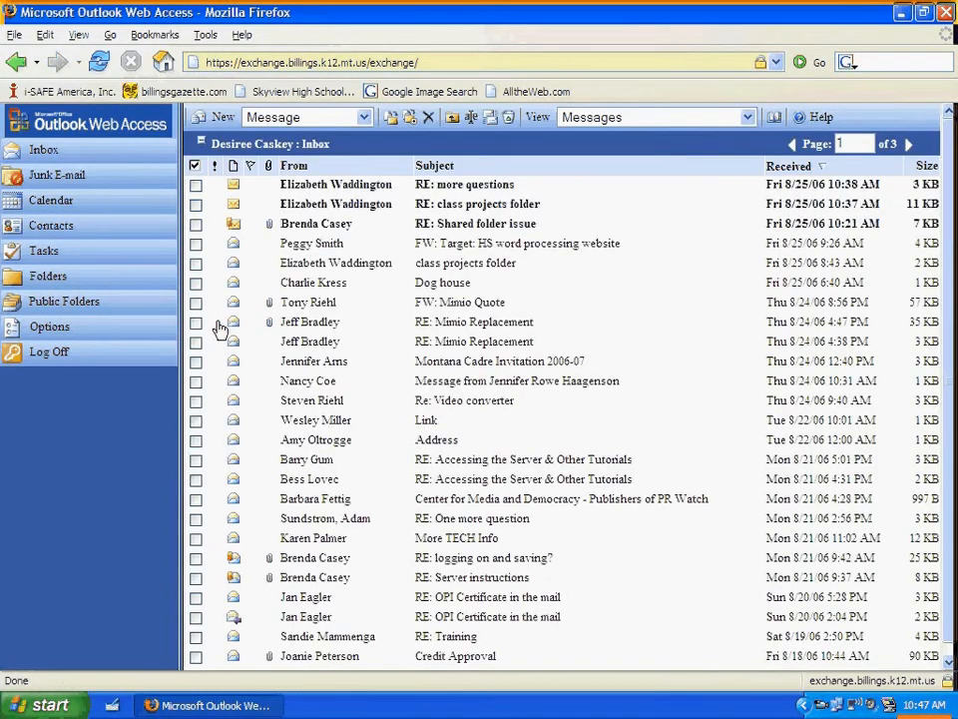
{"action": "mouse_move", "coordinate": [657, 208]}
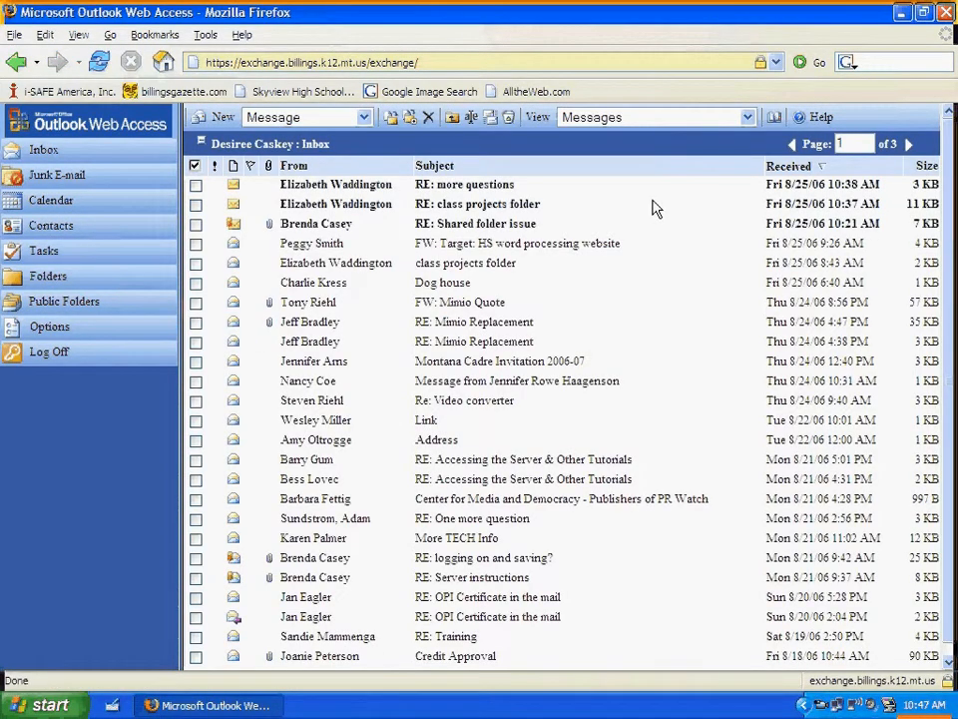
{"action": "mouse_move", "coordinate": [670, 219]}
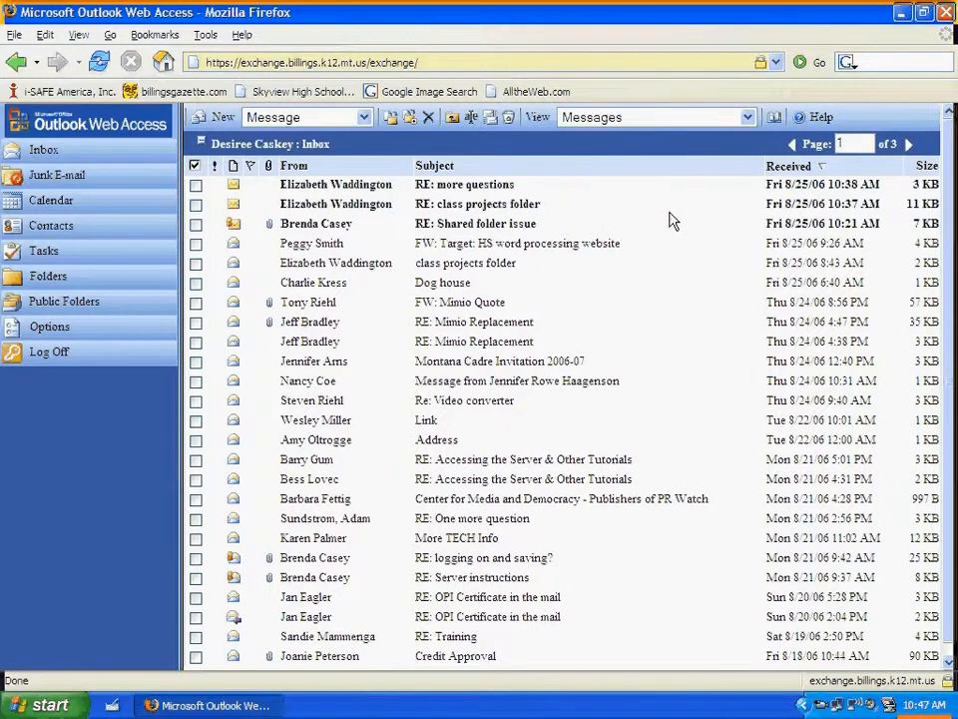